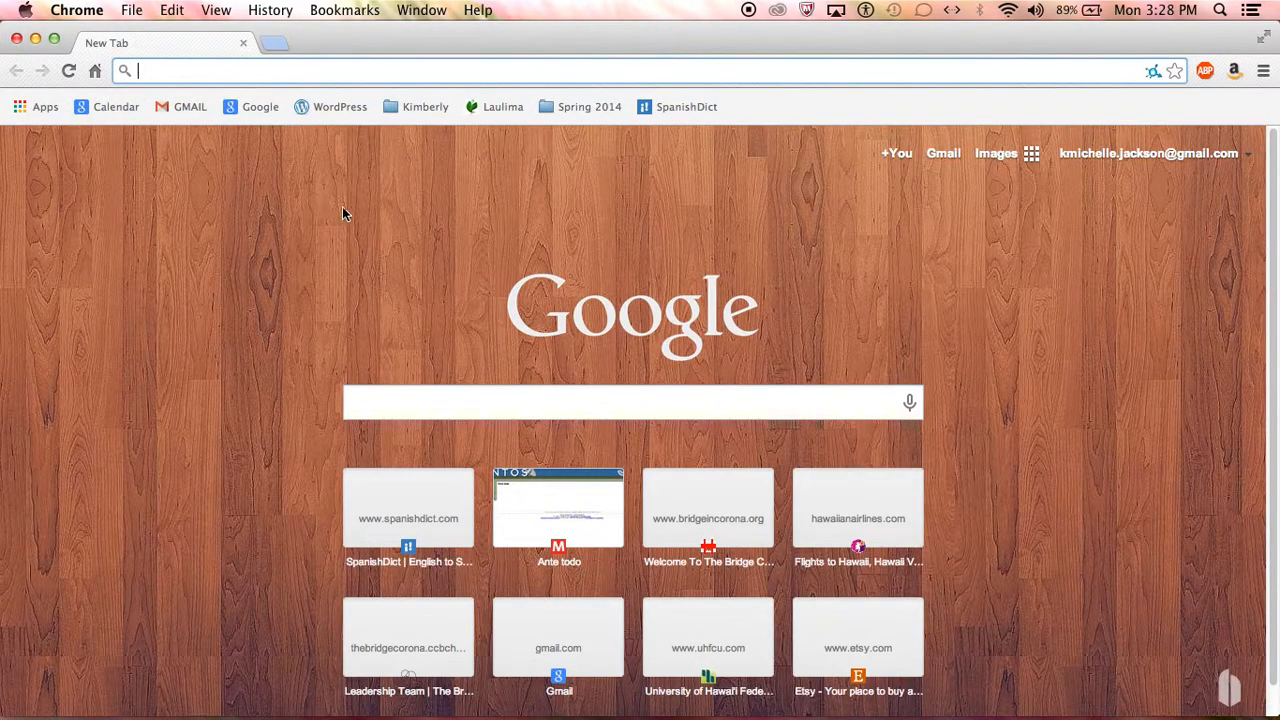
pyautogui.moveTo(428, 195)
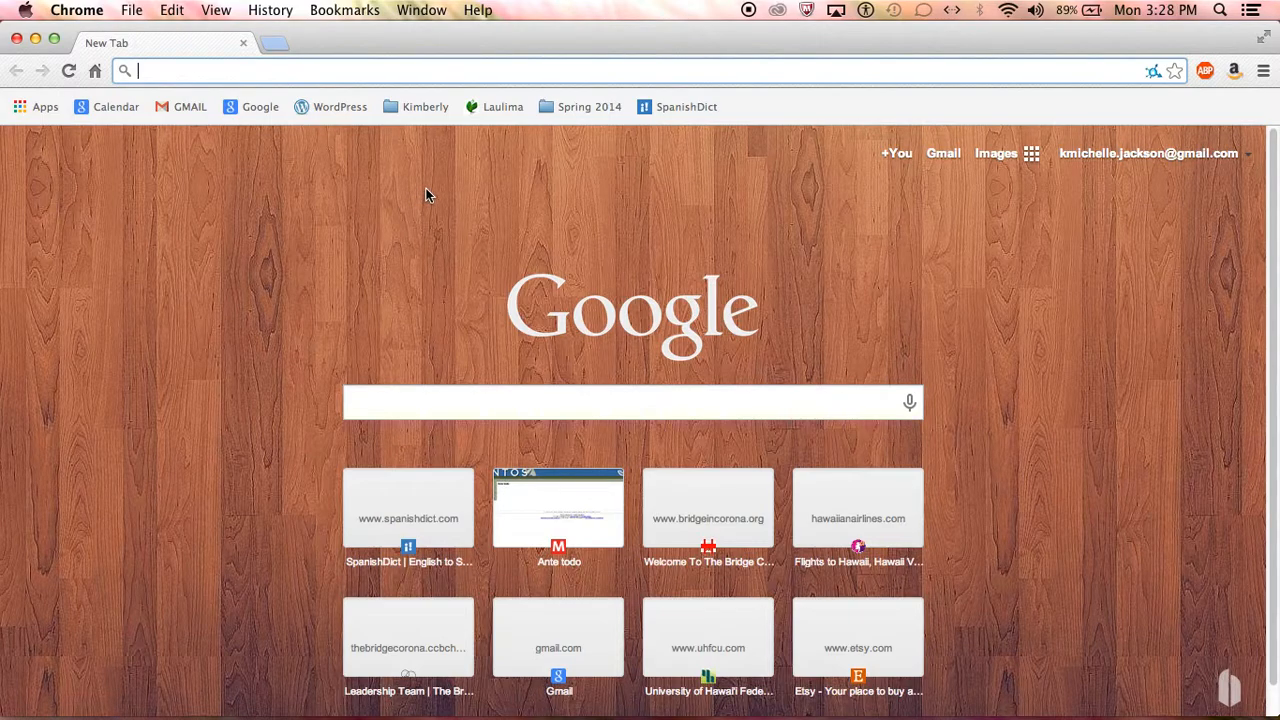
pyautogui.moveTo(447, 157)
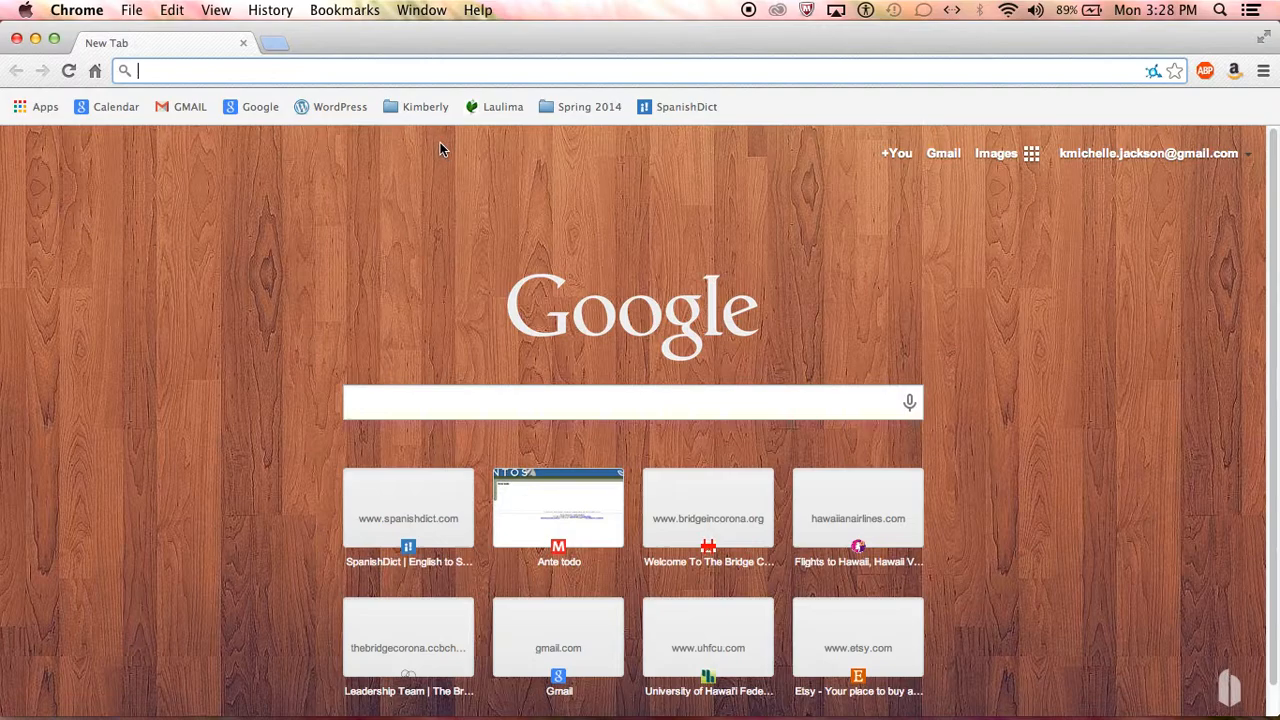
pyautogui.moveTo(512, 387)
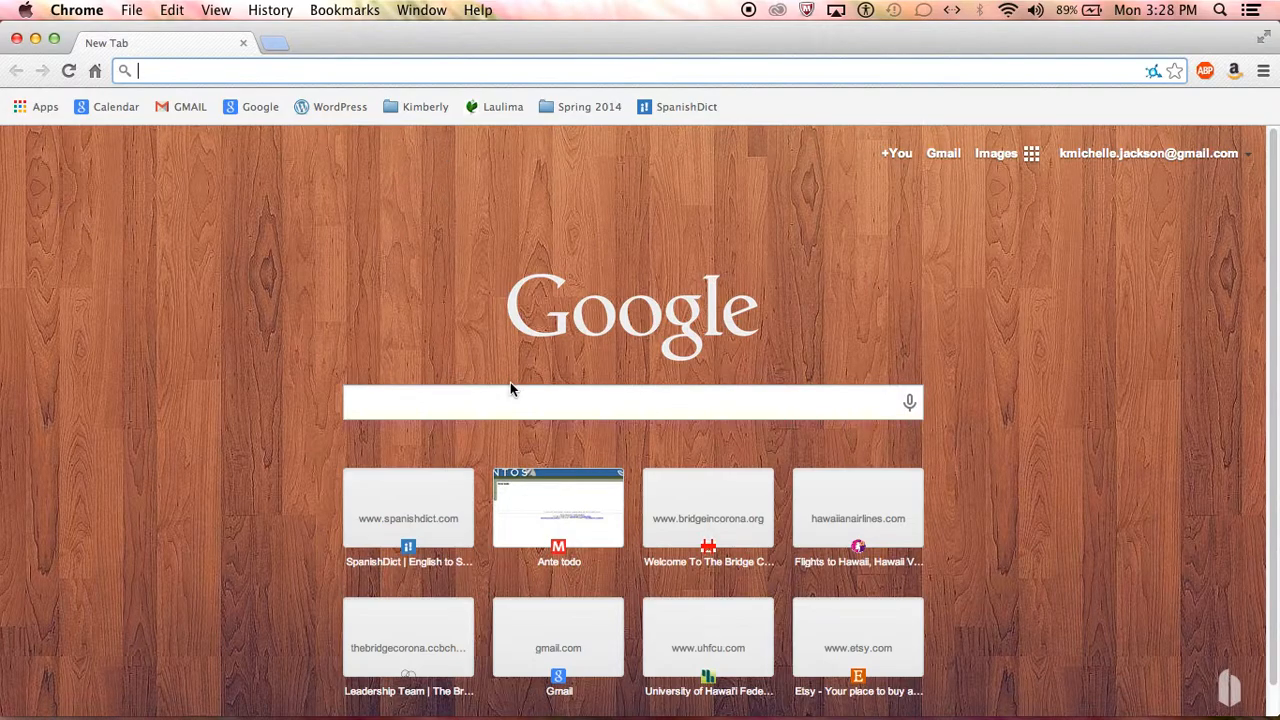
# Search 'uhm fugu' and read through the UH 'Getting Started with Fugu for Mac OS' article
pyautogui.write('uhm')
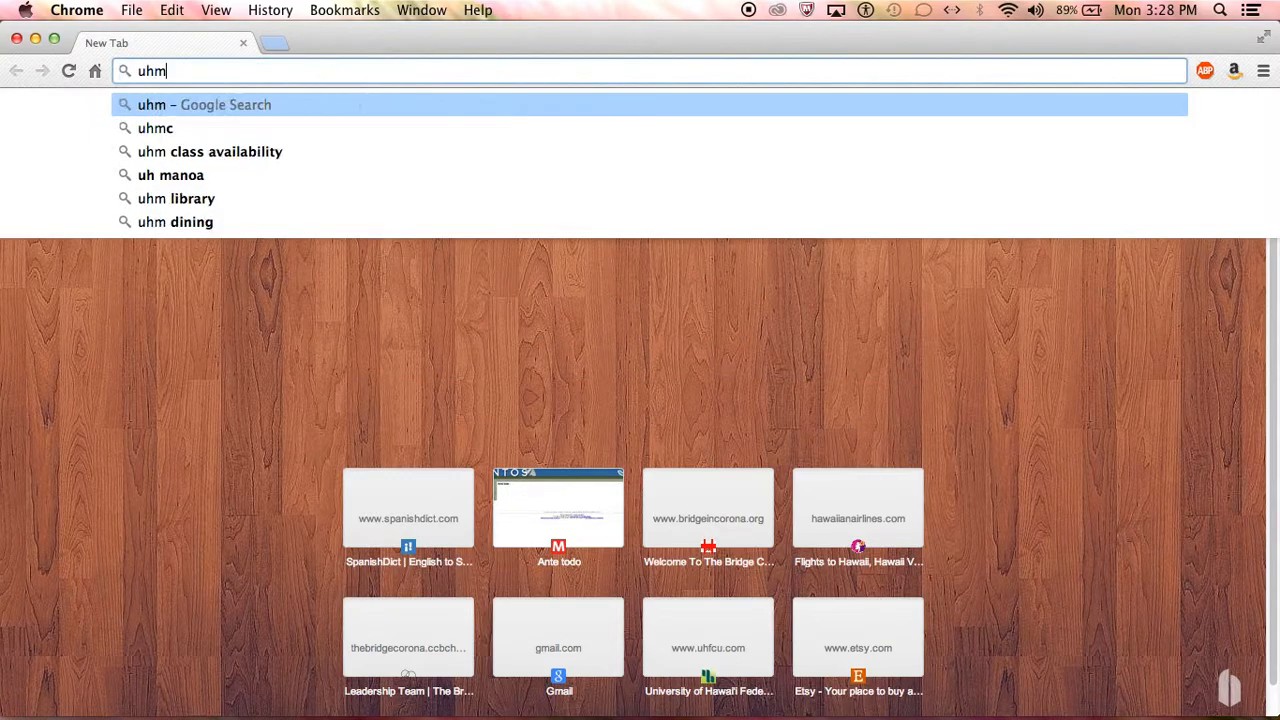
pyautogui.write('fugu')
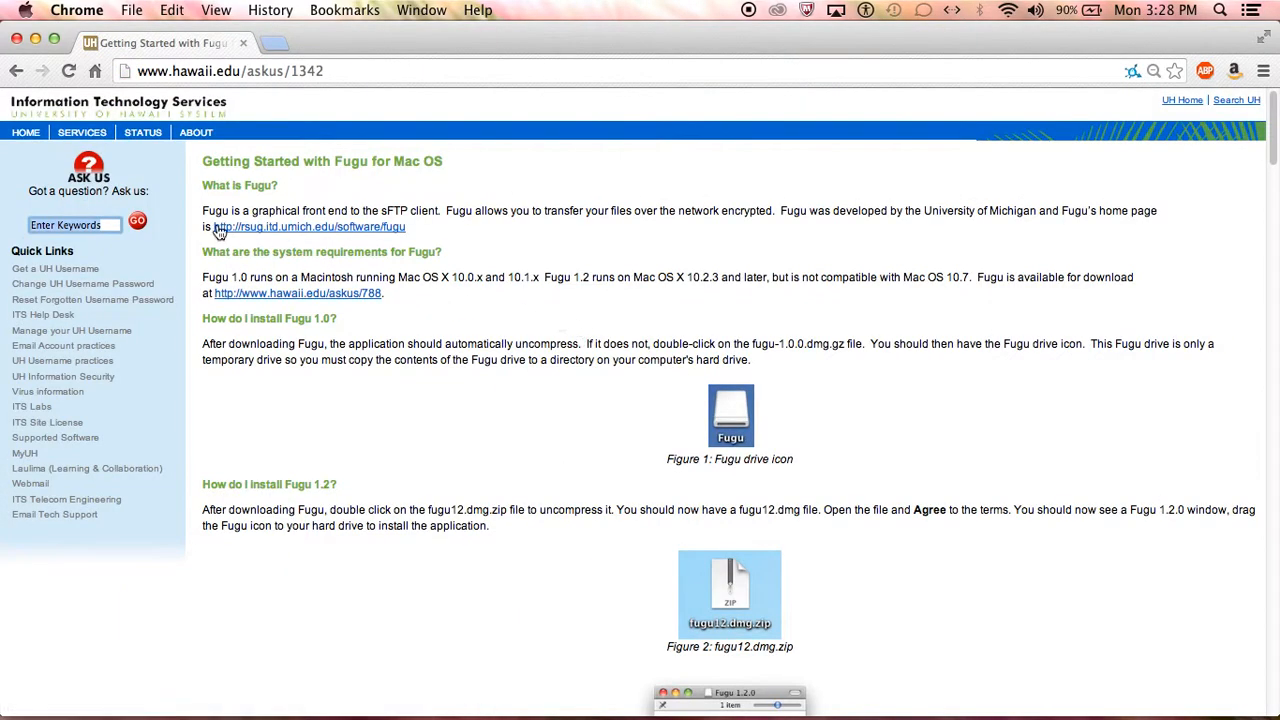
pyautogui.scroll(-3)
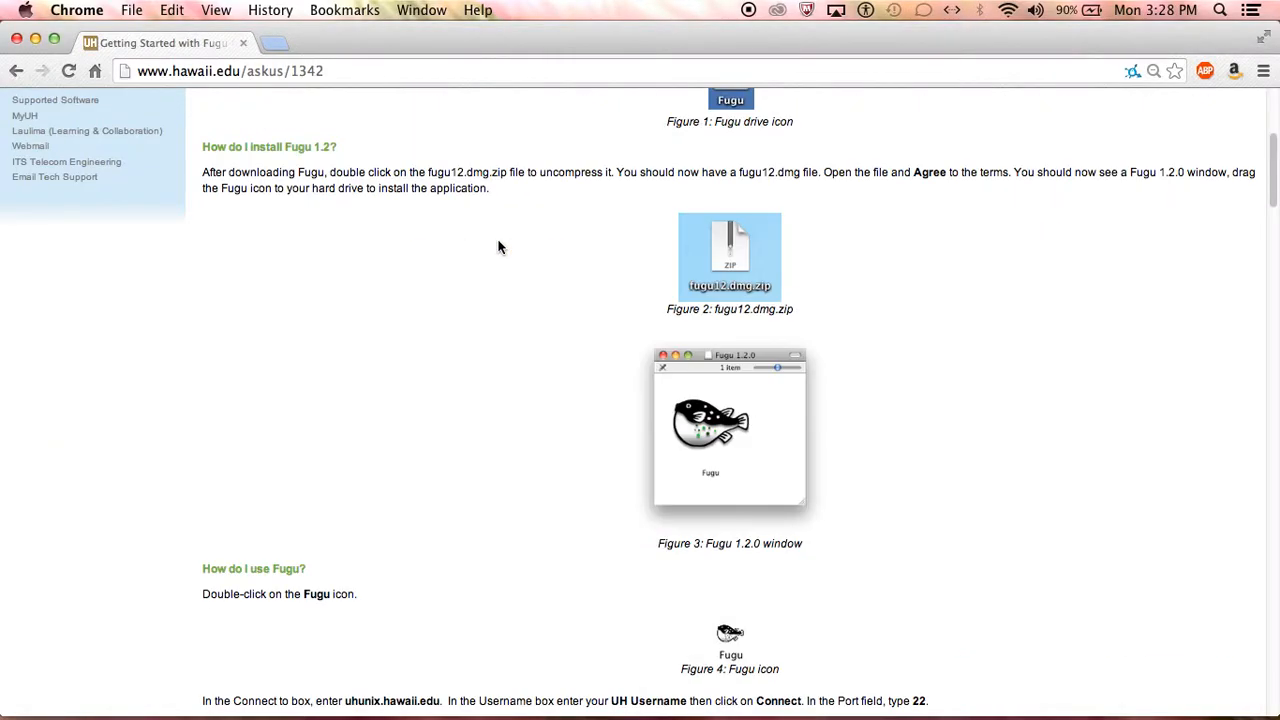
pyautogui.scroll(-3)
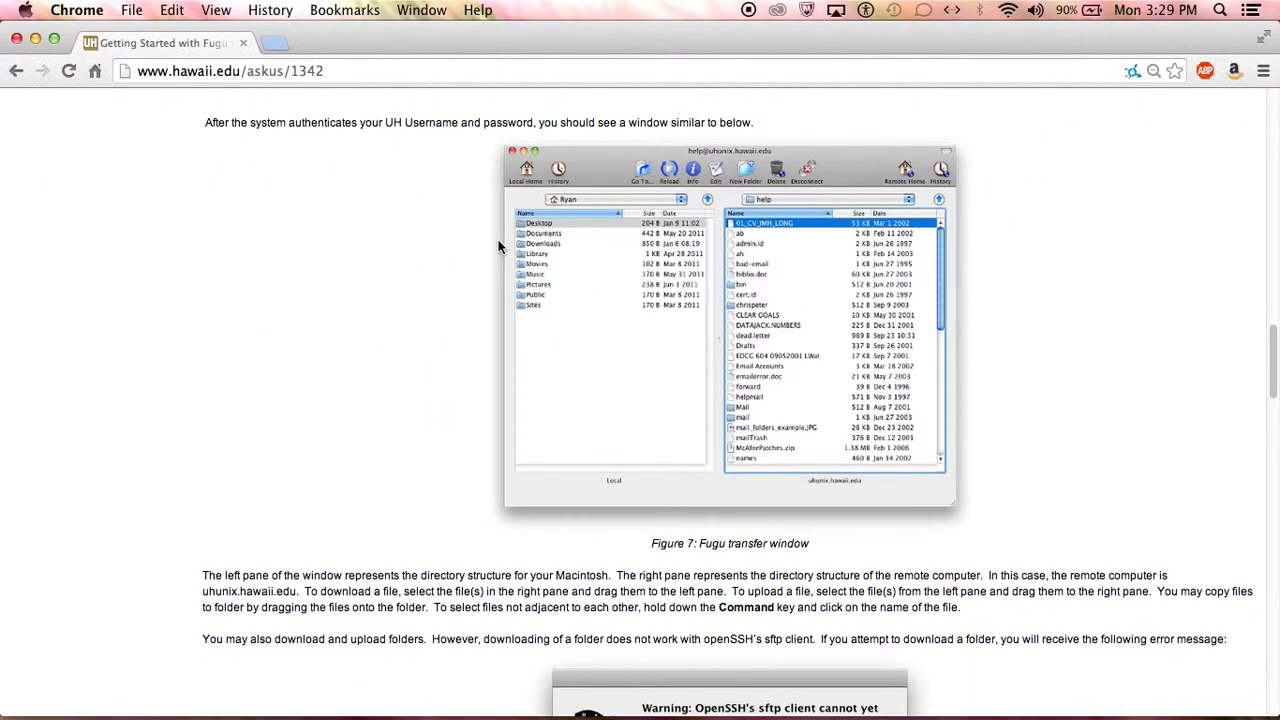
pyautogui.scroll(-3)
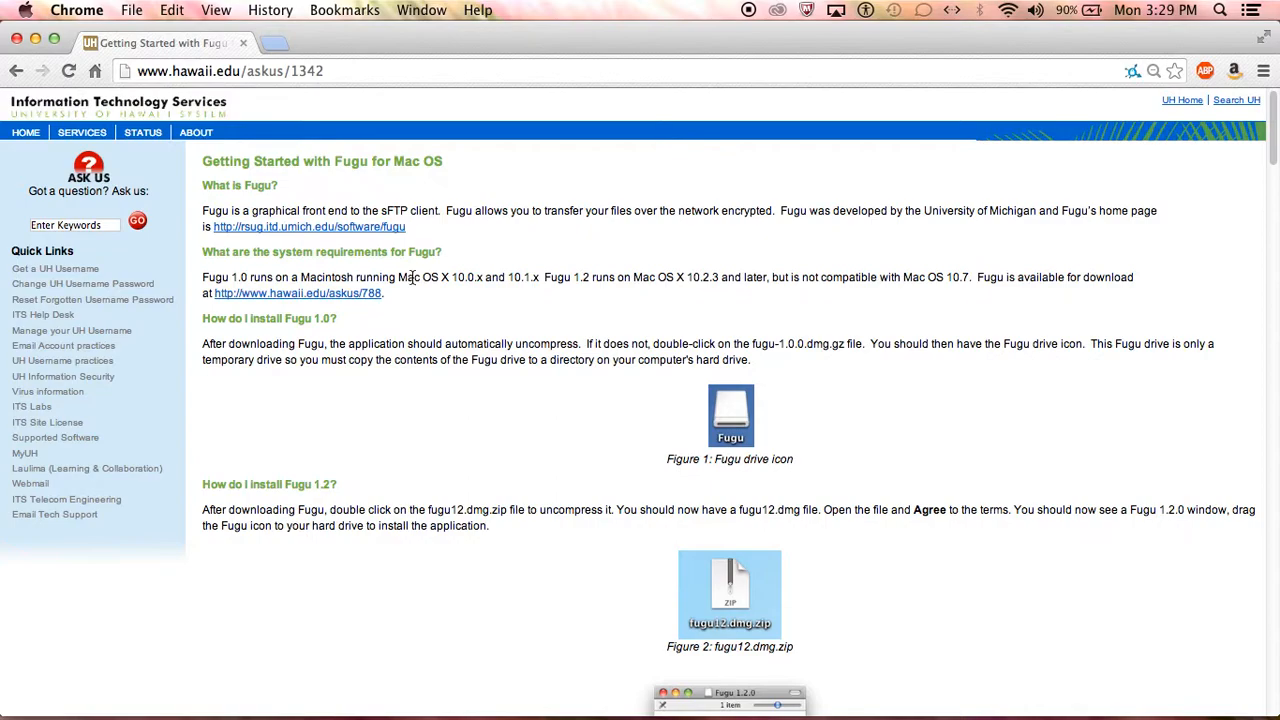
pyautogui.moveTo(398, 274)
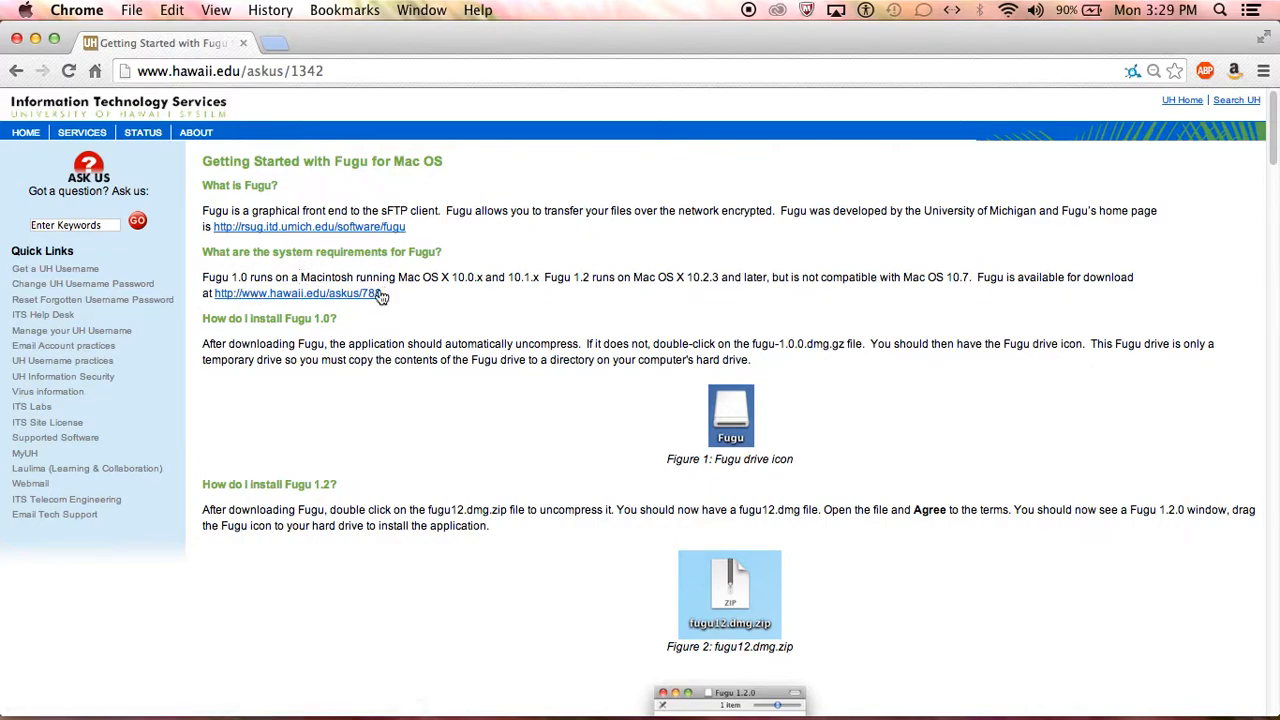
pyautogui.moveTo(814, 294)
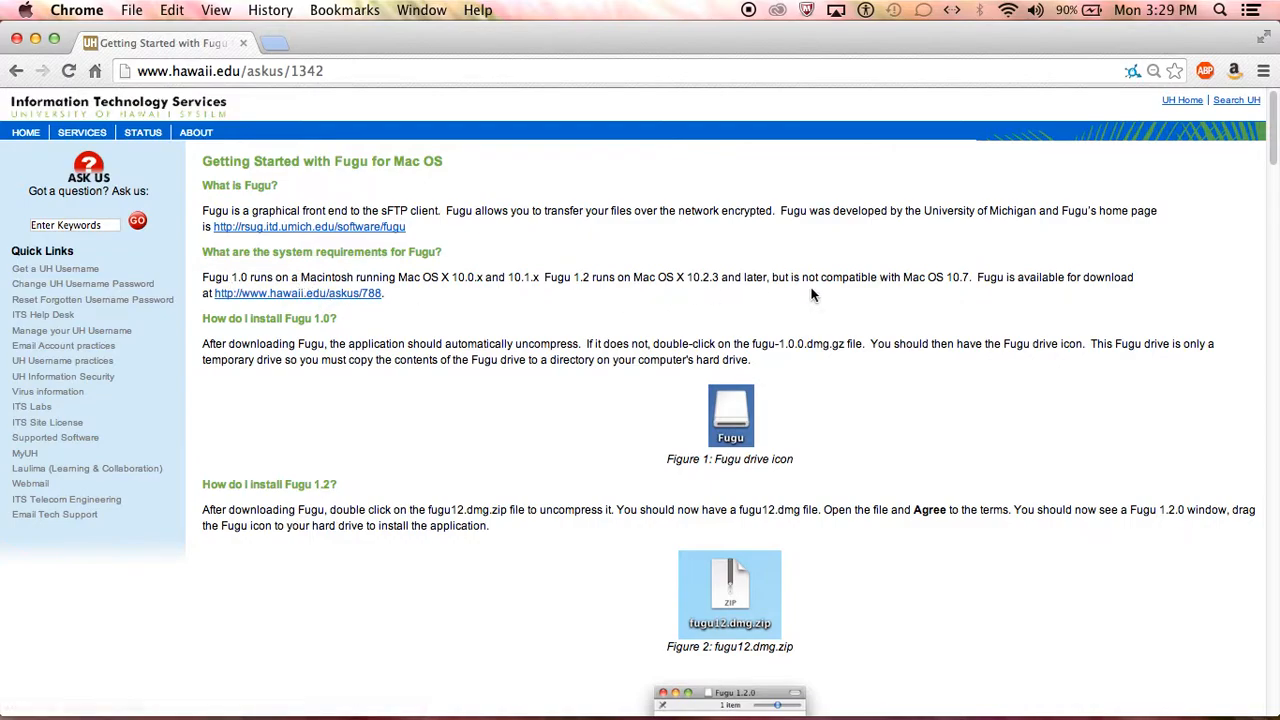
pyautogui.moveTo(193, 306)
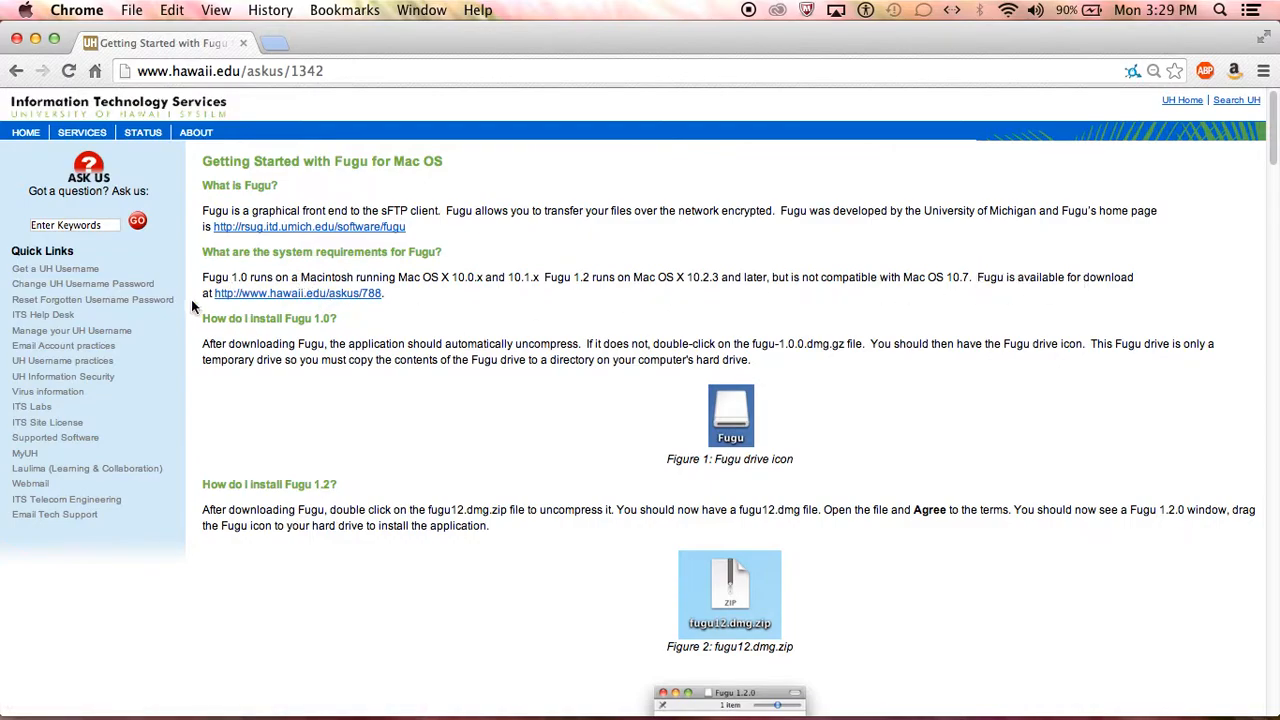
# Open the UH Fugu Information page listing Fugu 1.2 and 1.2.1 downloads
pyautogui.click(297, 293)
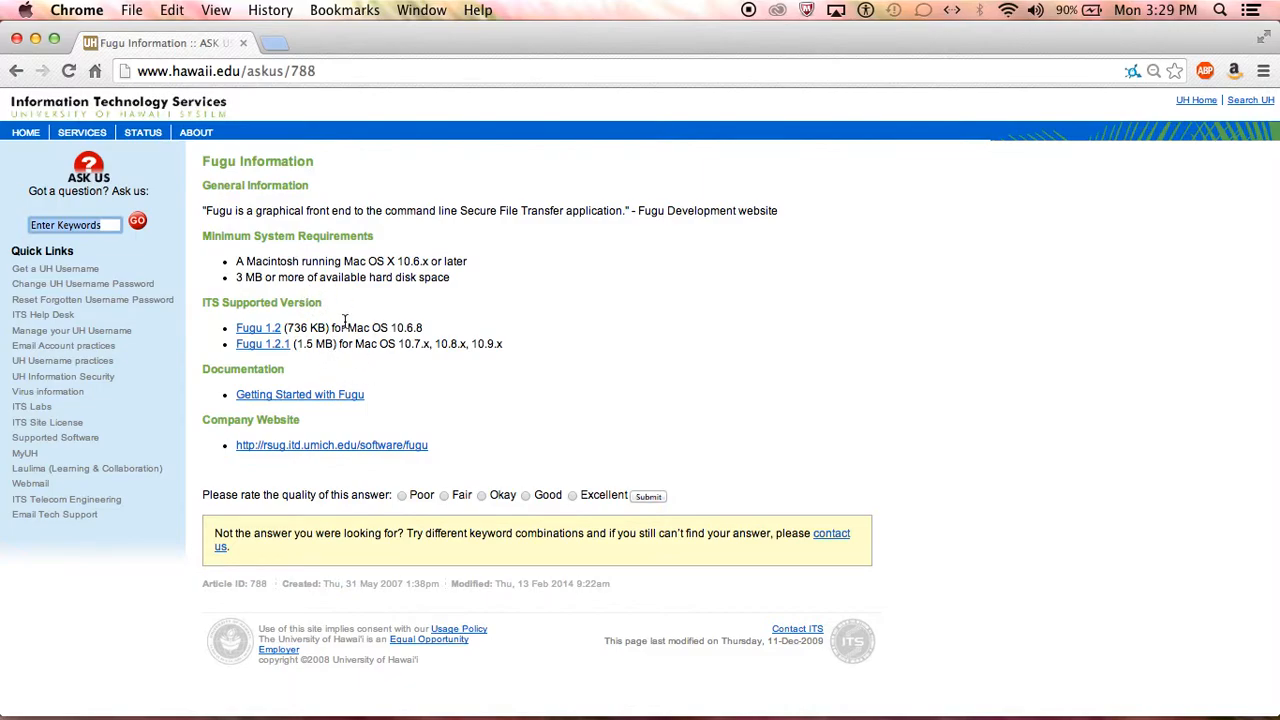
pyautogui.moveTo(271, 330)
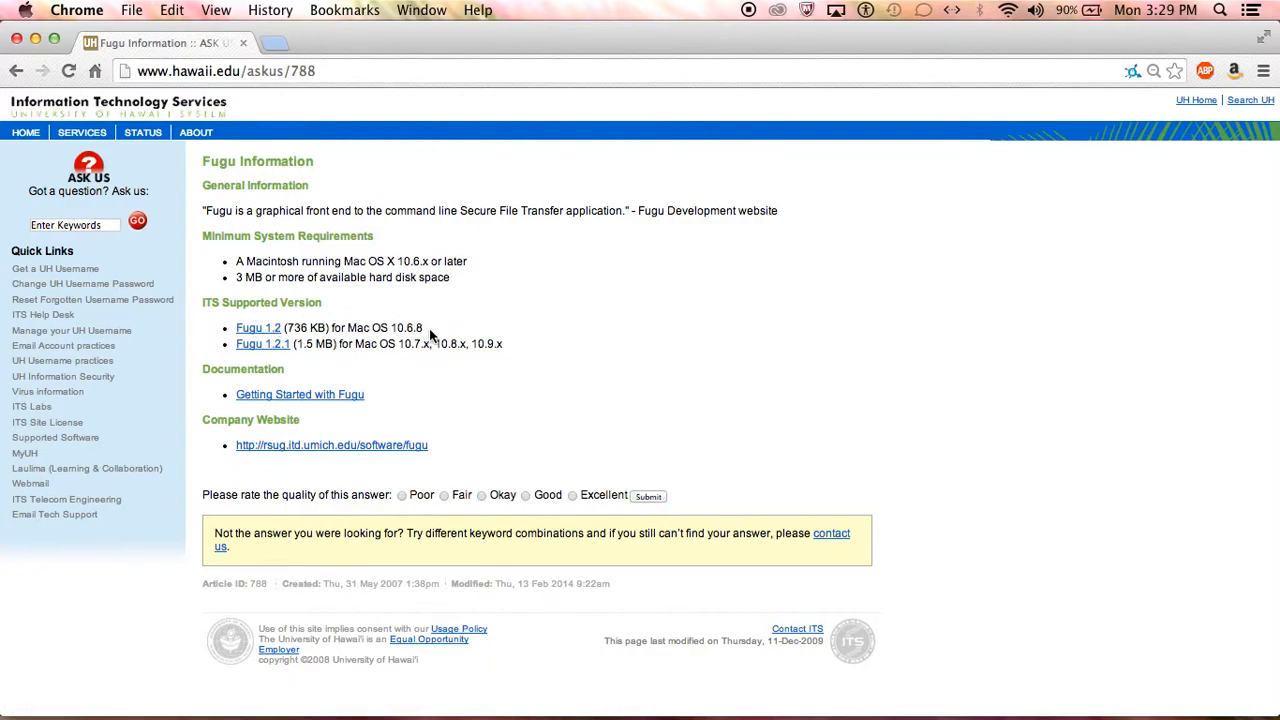
pyautogui.moveTo(244, 354)
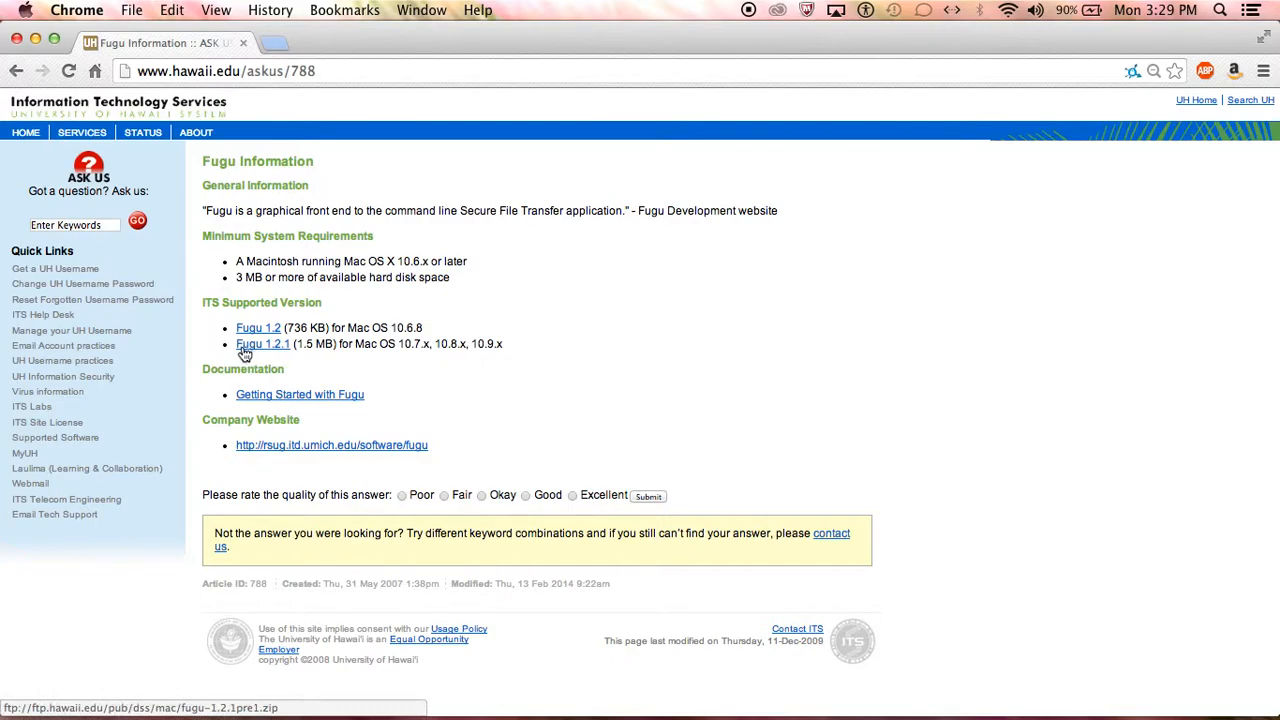
pyautogui.moveTo(411, 343)
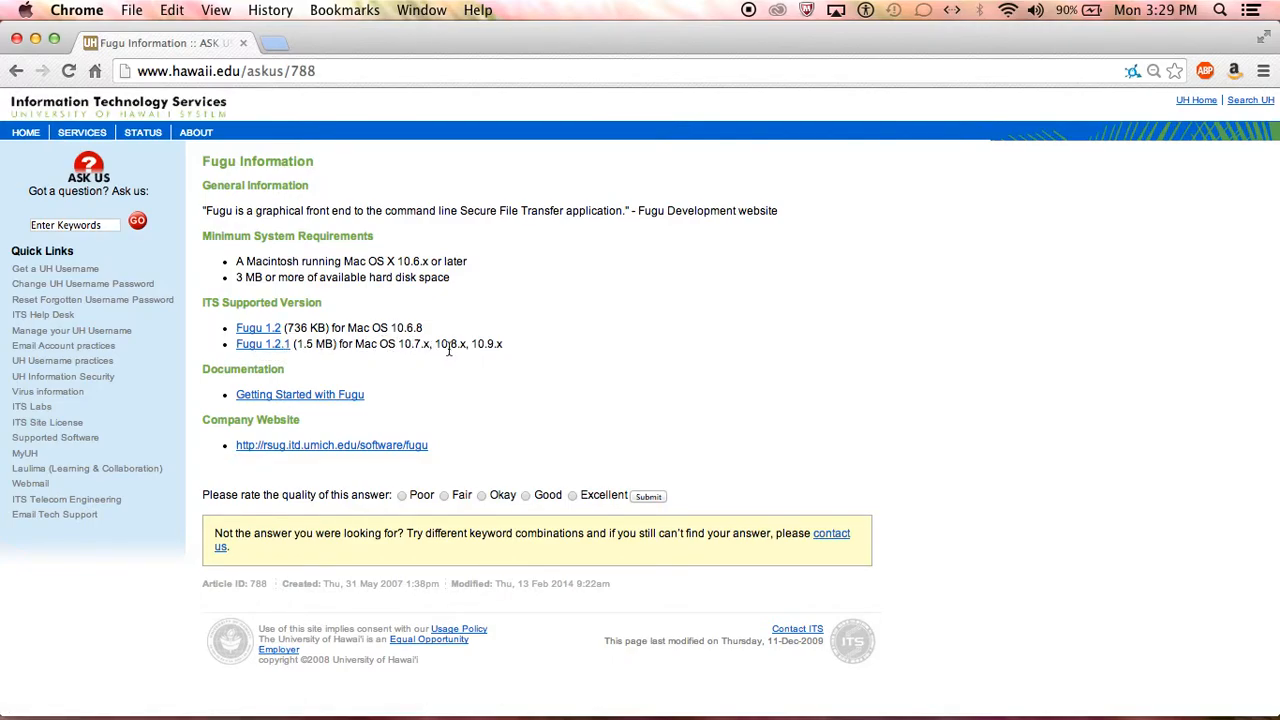
pyautogui.moveTo(428, 309)
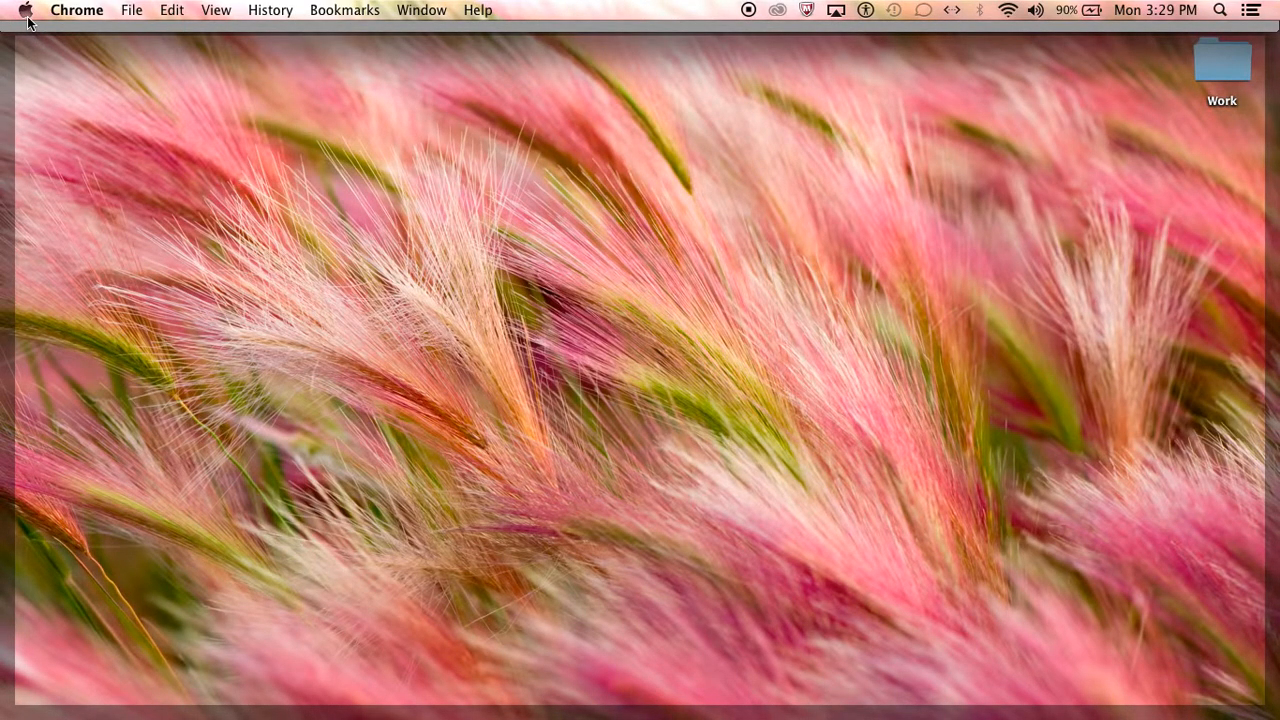
# Confirm the Mac runs OS X 10.9.1 via About This Mac, then close that window
pyautogui.click(33, 10)
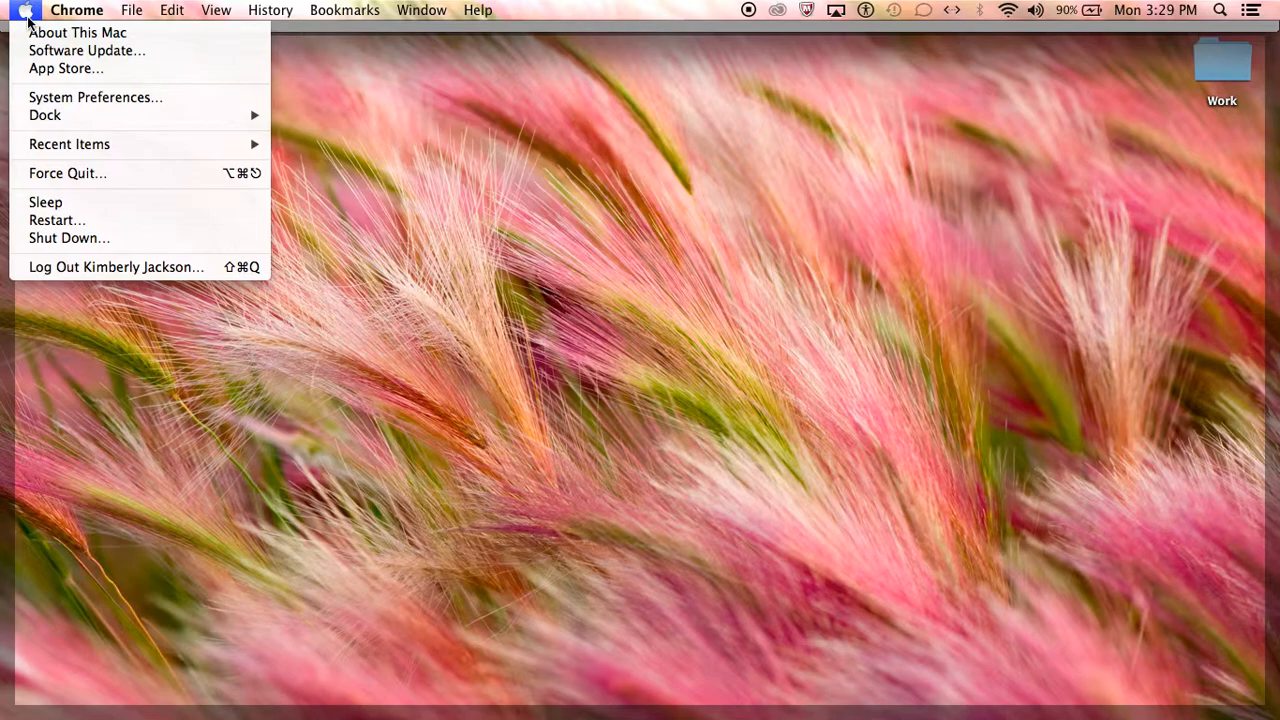
pyautogui.click(78, 32)
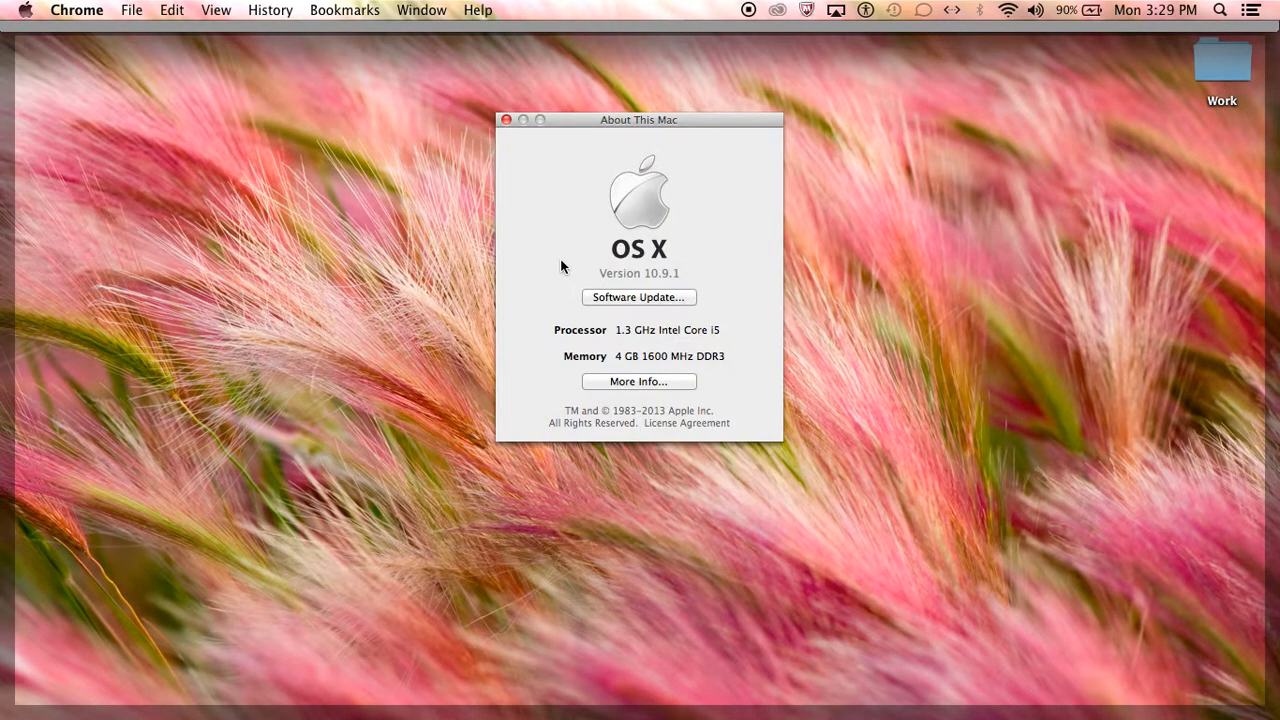
pyautogui.moveTo(686, 274)
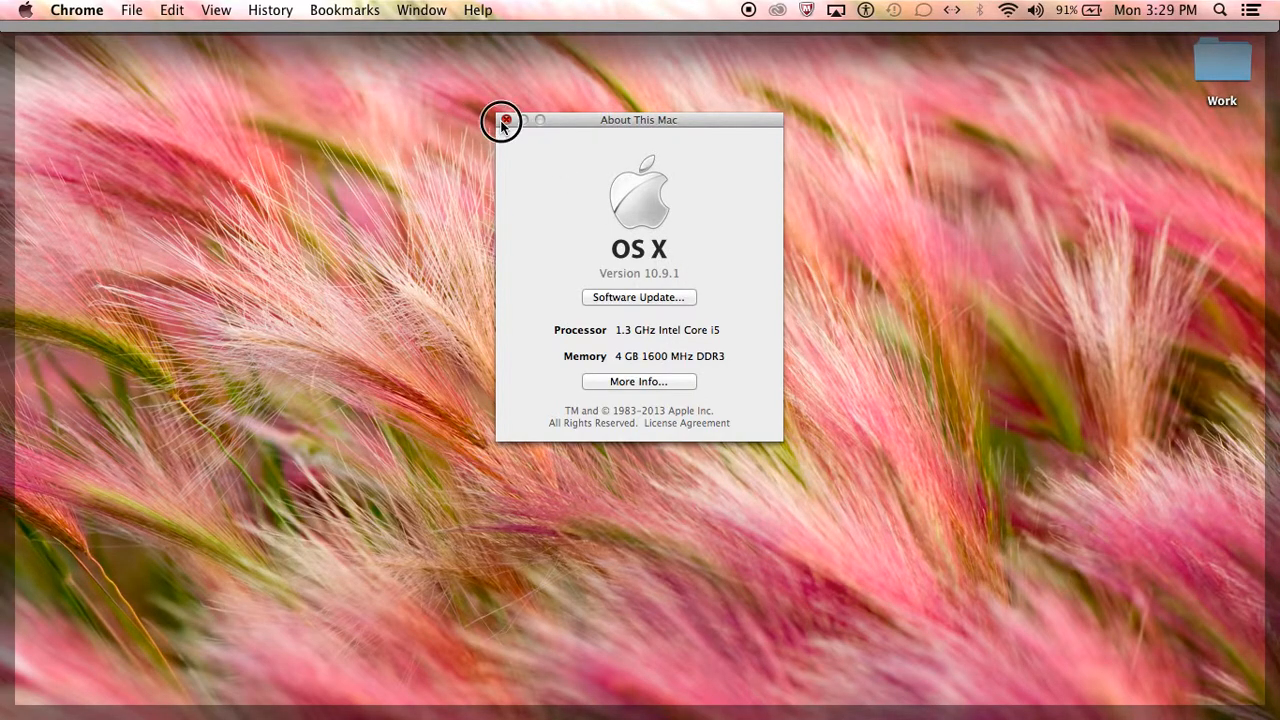
pyautogui.click(503, 120)
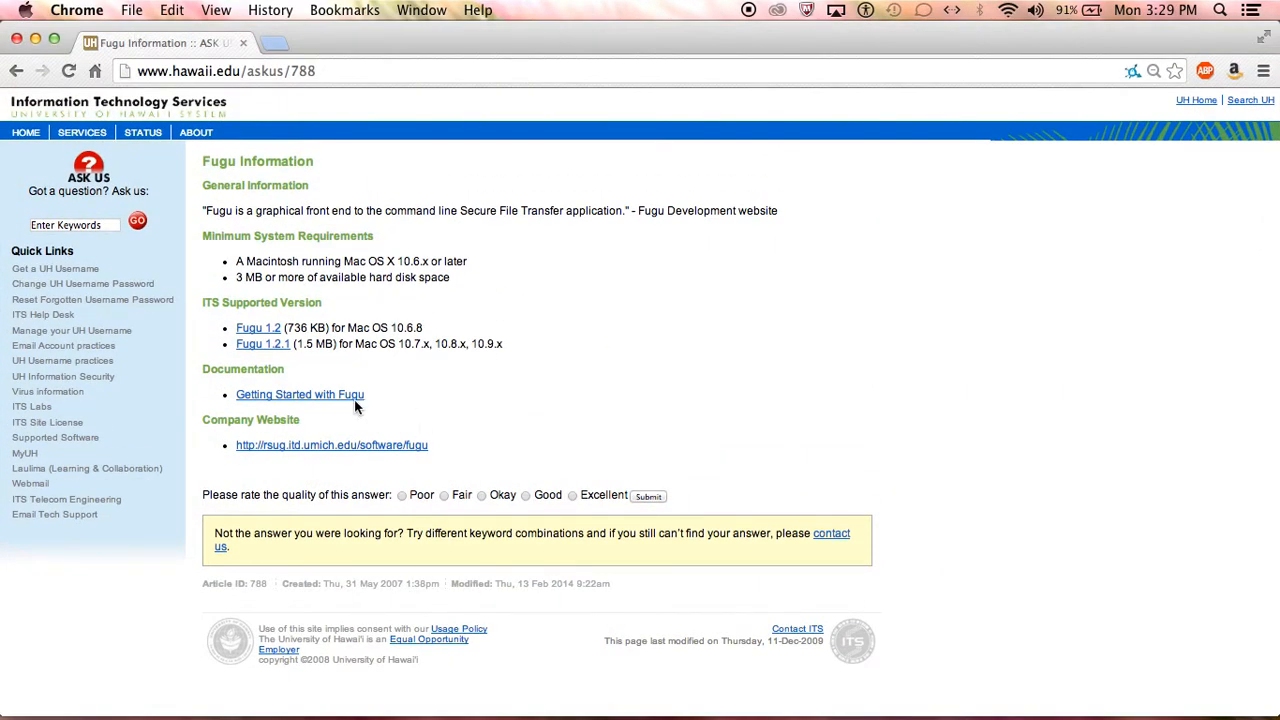
pyautogui.moveTo(263, 344)
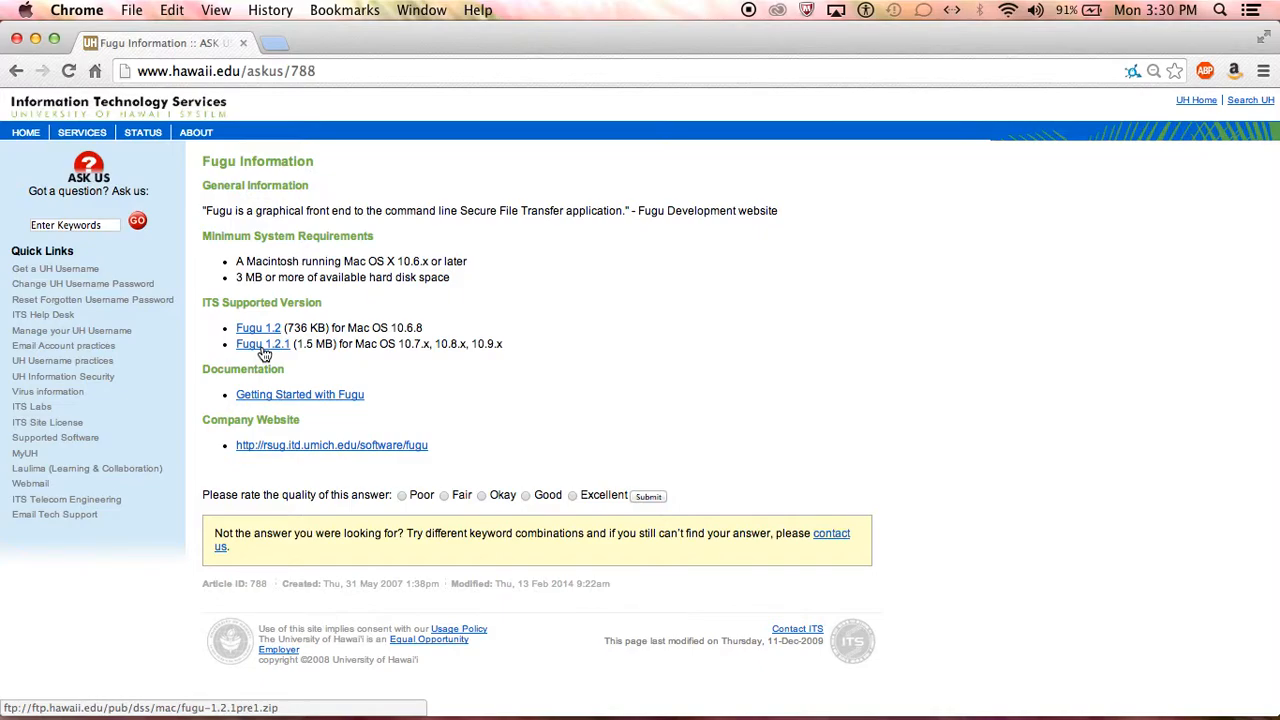
# Download Fugu 1.2.1 to the Desktop and launch Fugu from Applications
pyautogui.click(262, 343)
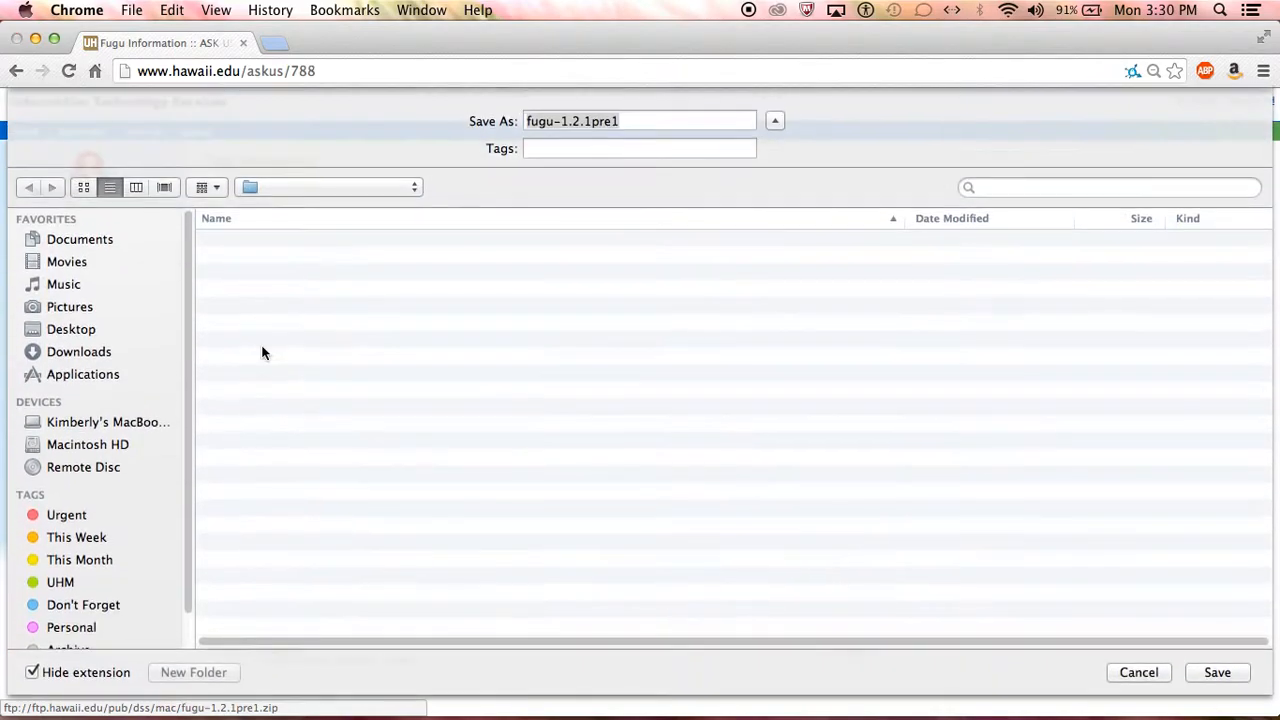
pyautogui.click(71, 329)
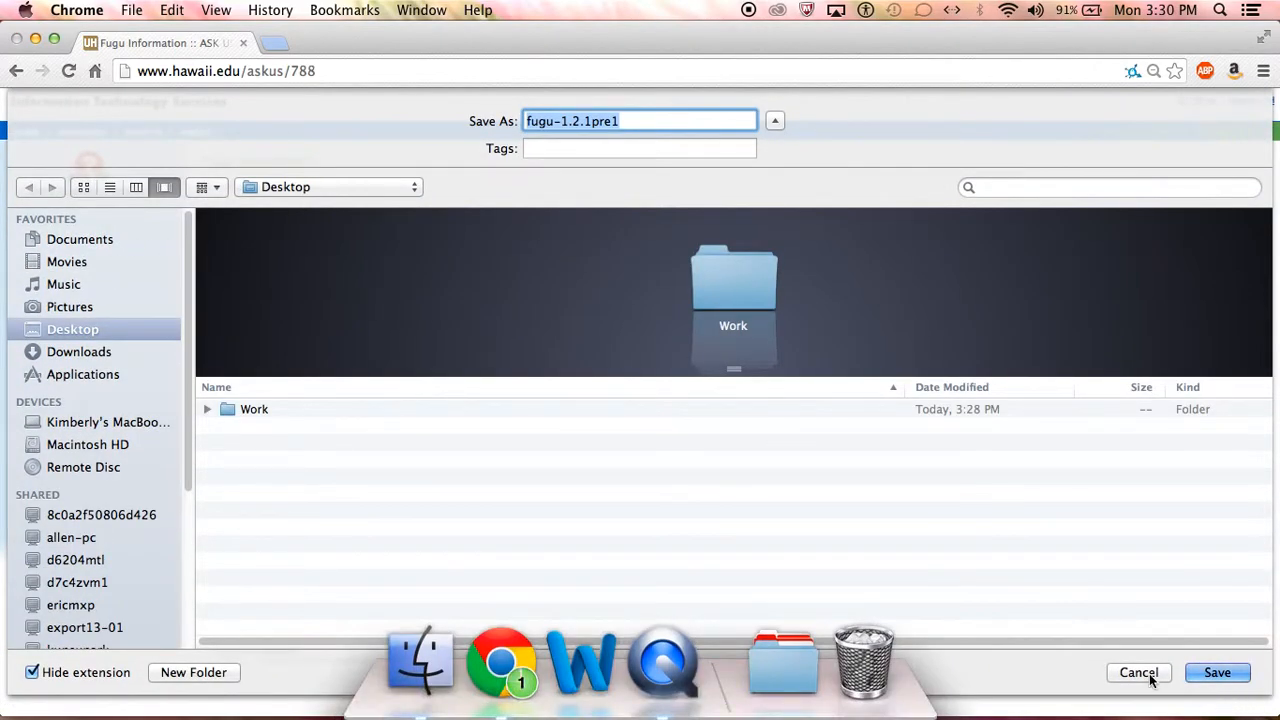
pyautogui.click(1145, 672)
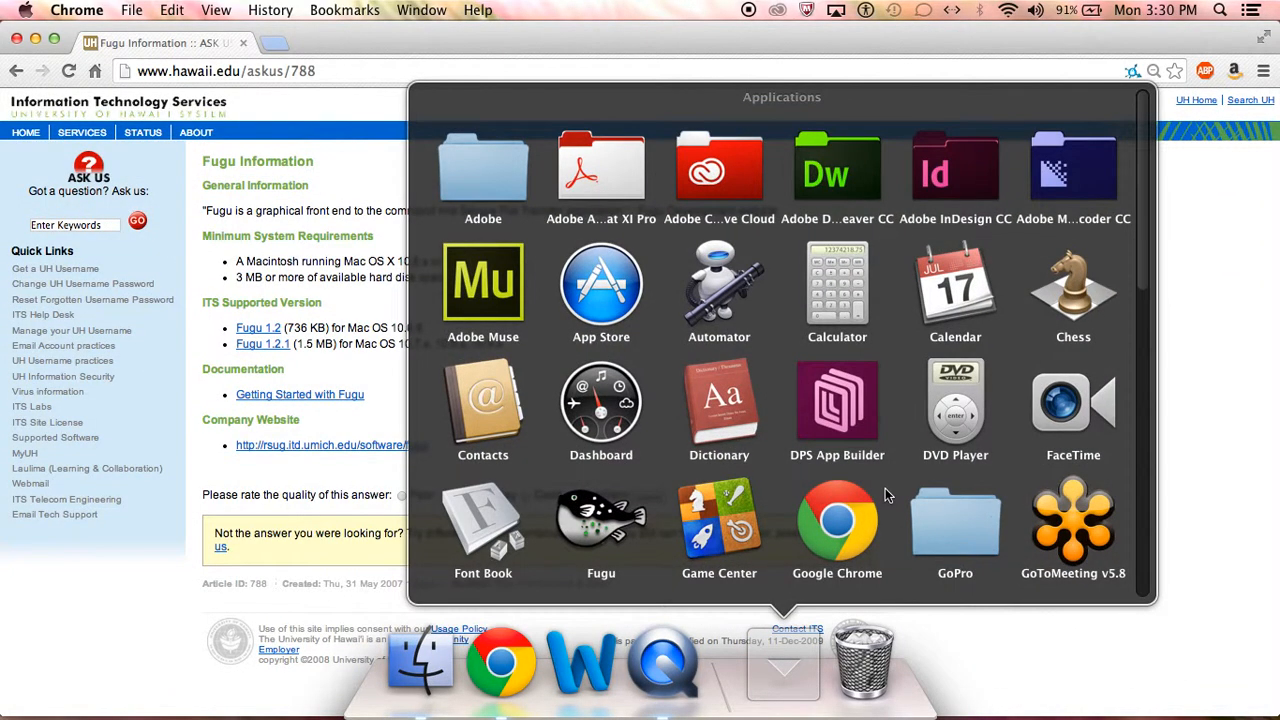
pyautogui.moveTo(611, 520)
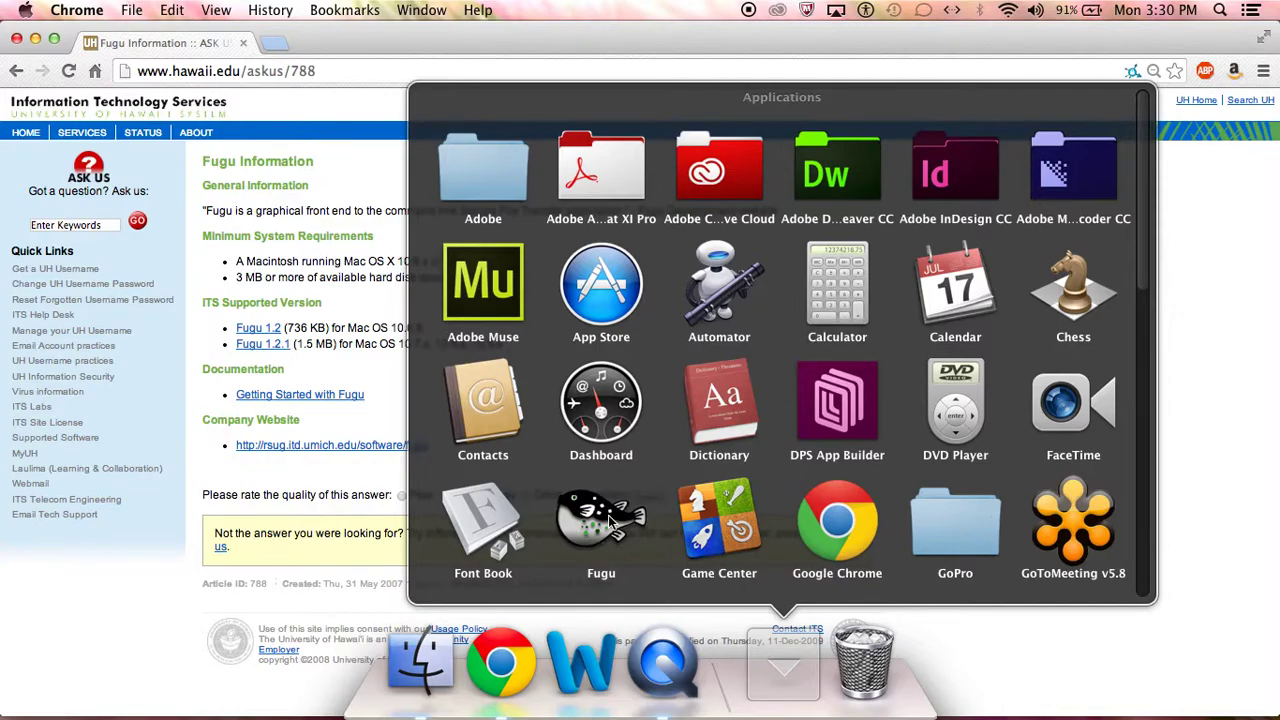
pyautogui.doubleClick(601, 517)
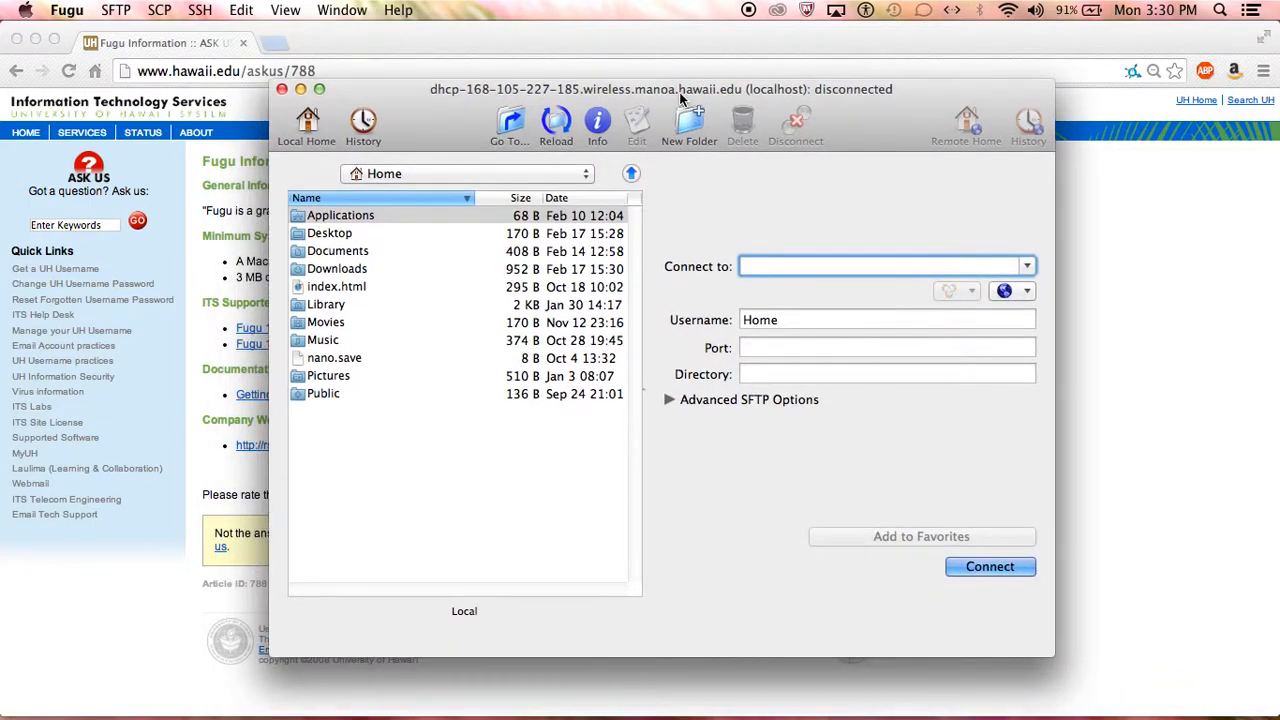
pyautogui.moveTo(688, 120)
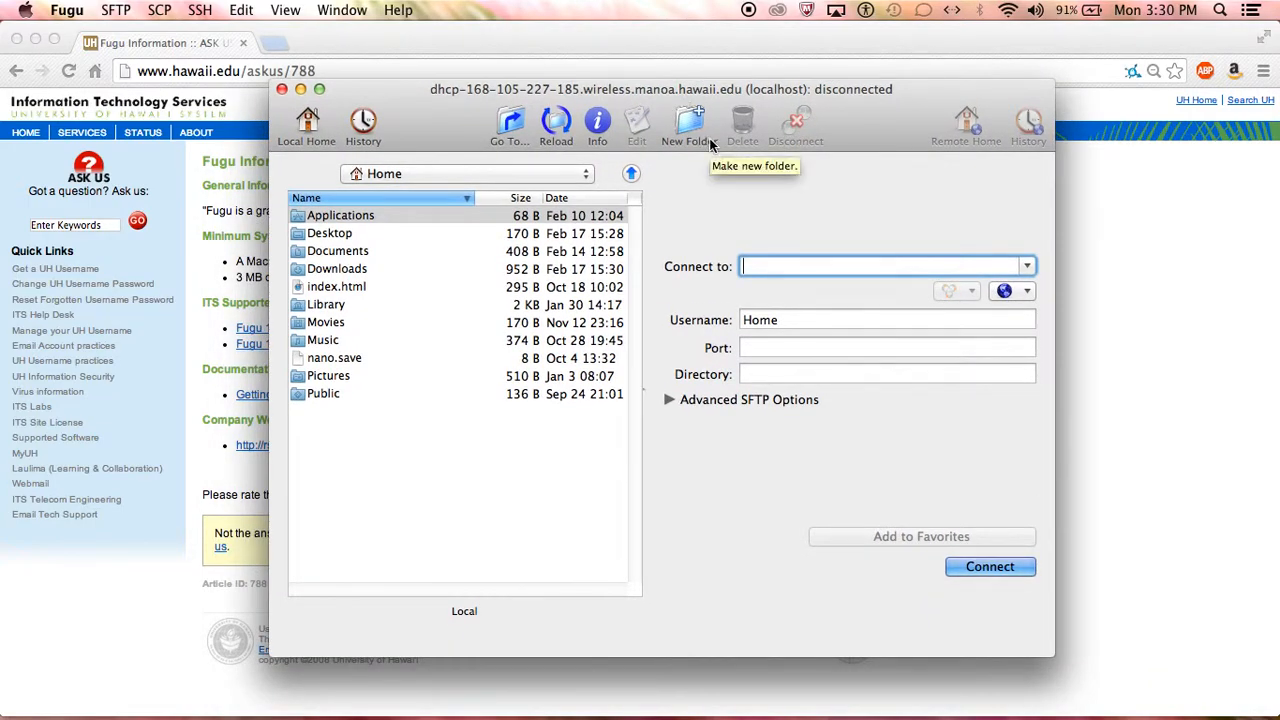
pyautogui.moveTo(550, 248)
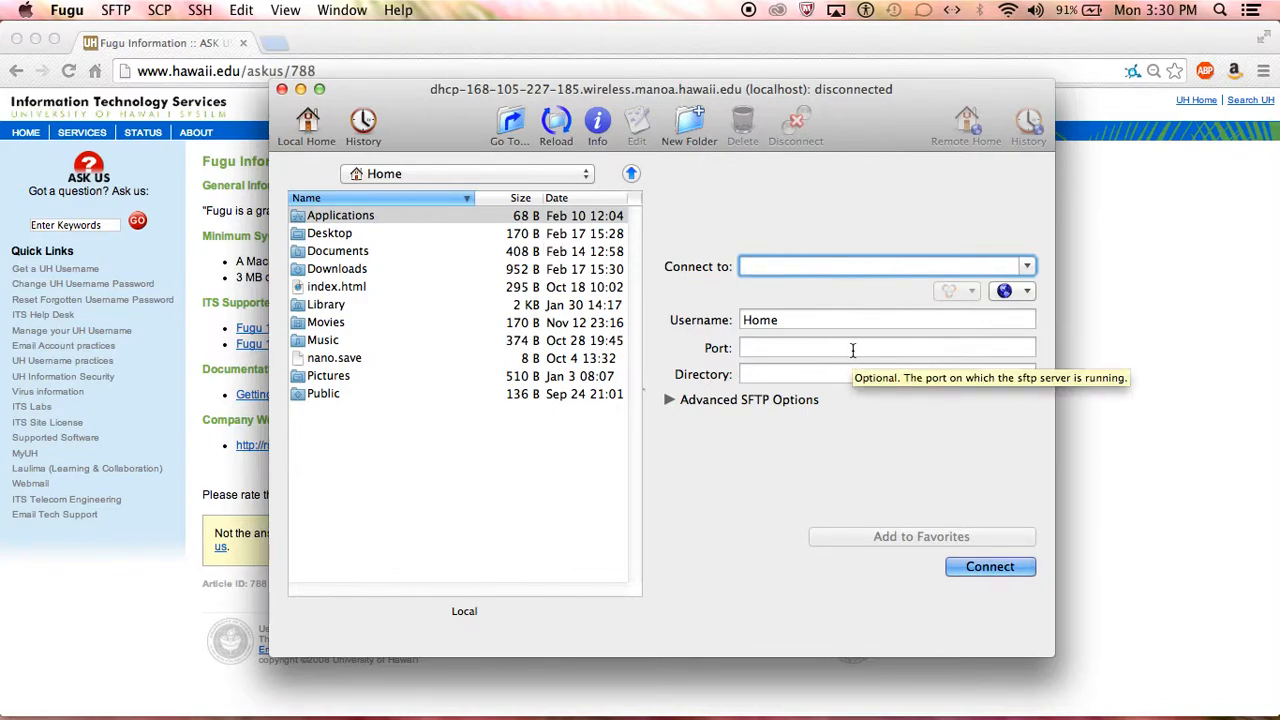
pyautogui.moveTo(784, 320)
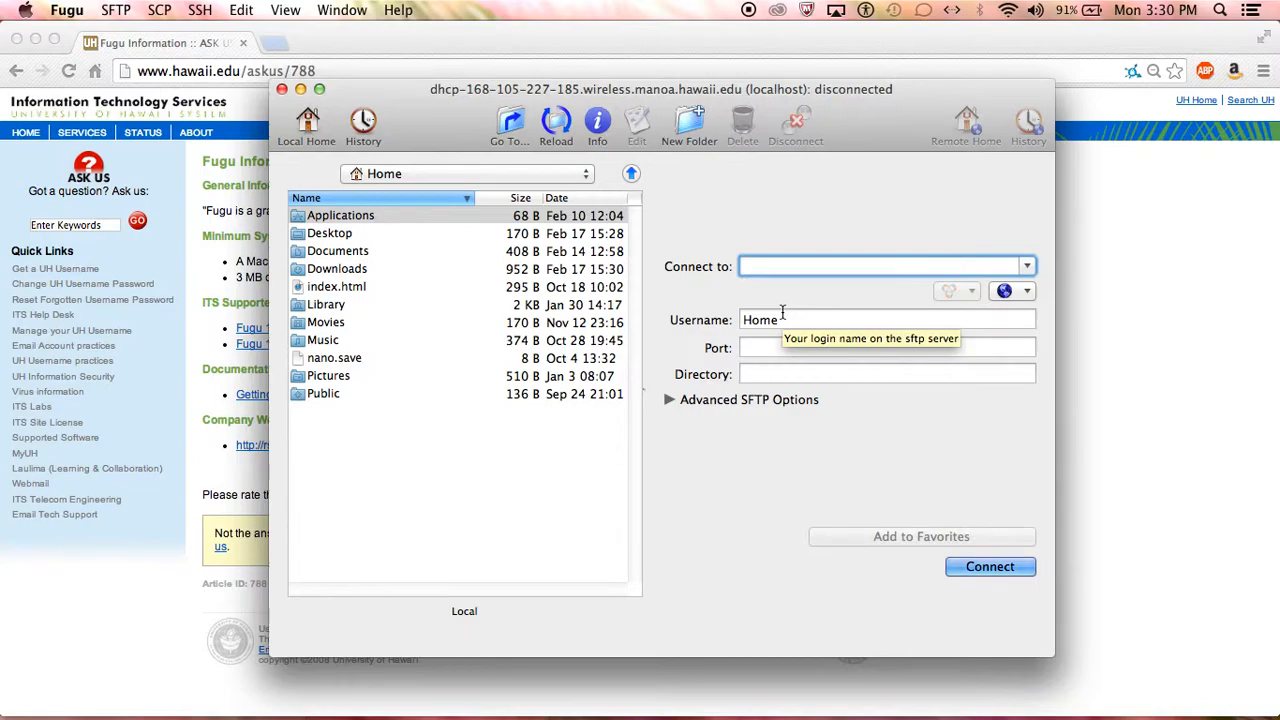
pyautogui.moveTo(490, 305)
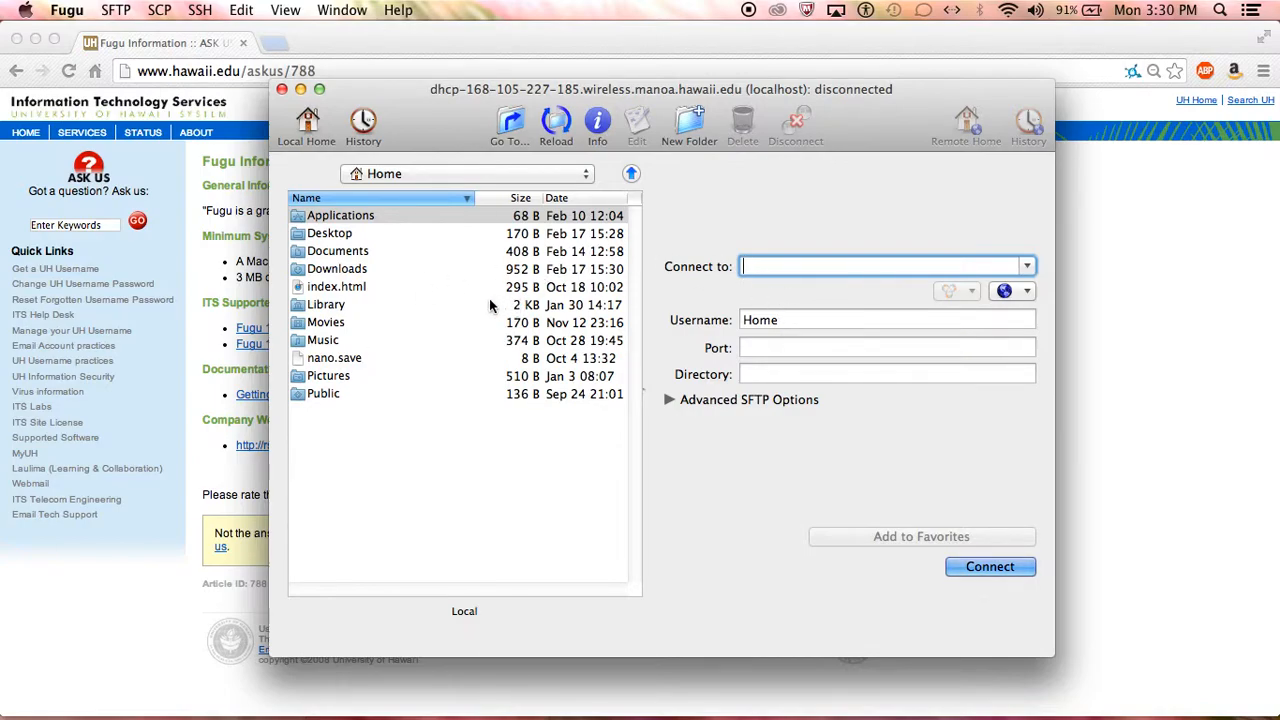
pyautogui.moveTo(367, 180)
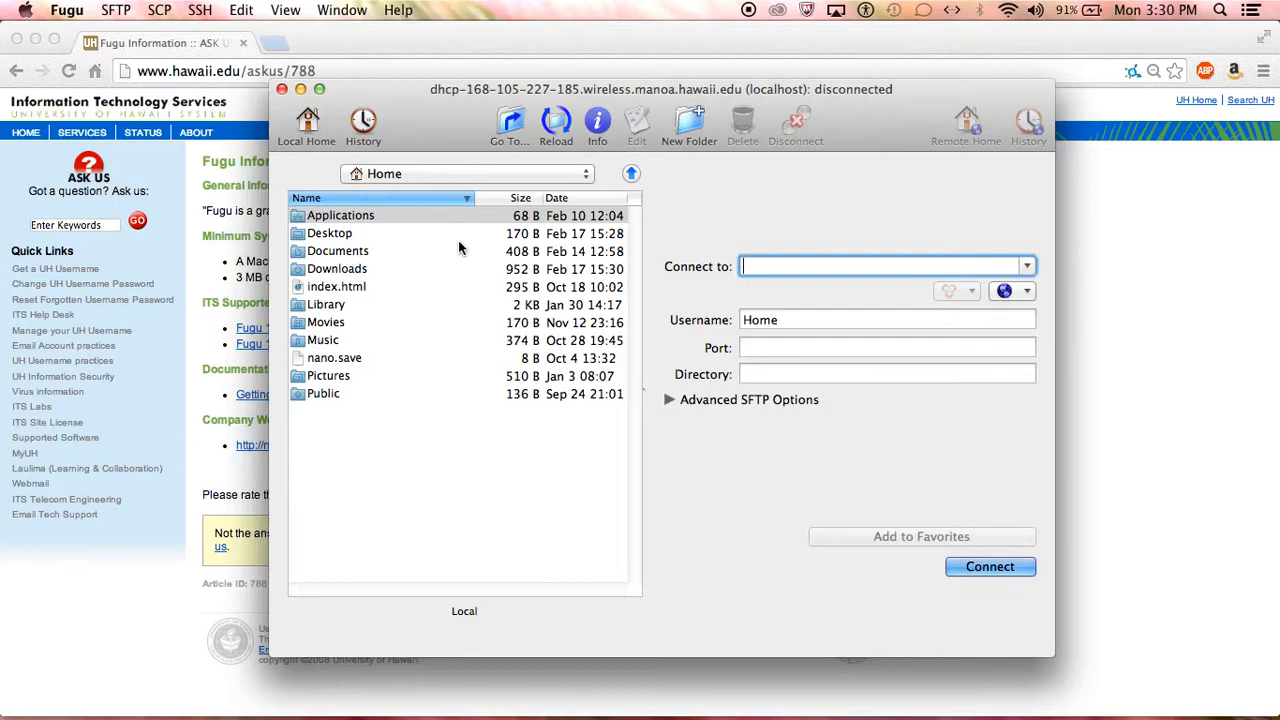
pyautogui.moveTo(464, 245)
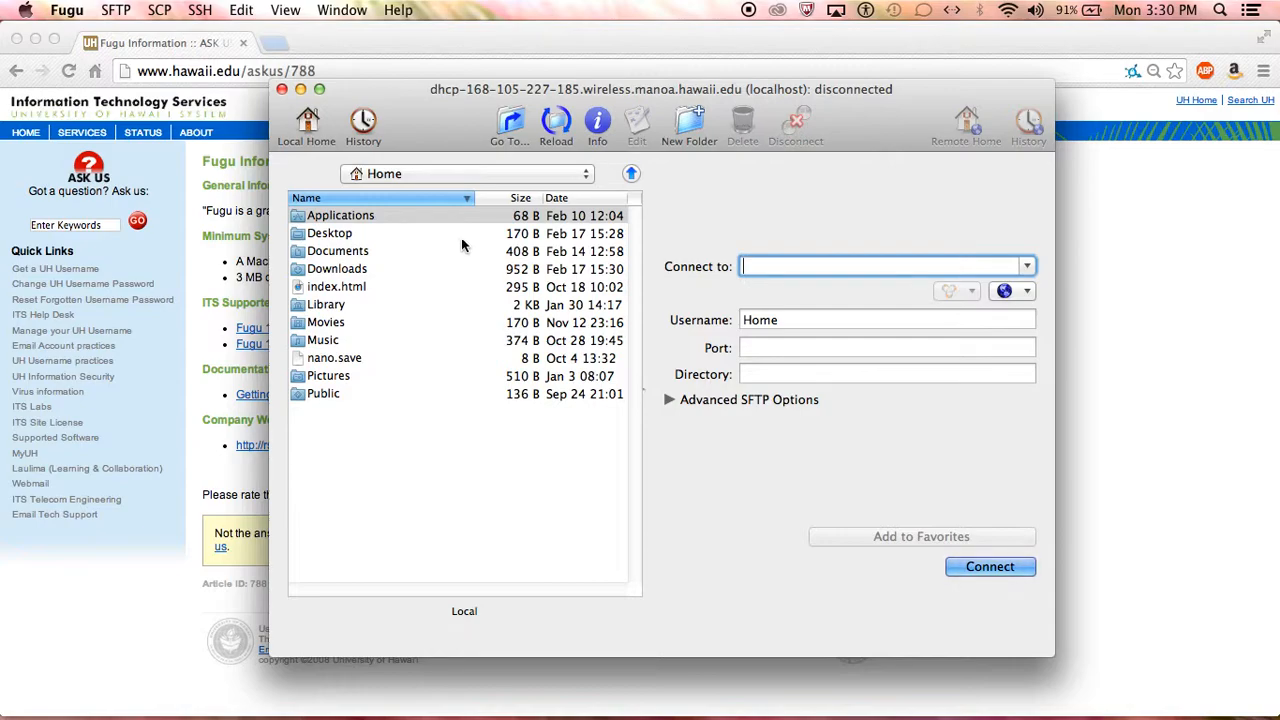
pyautogui.moveTo(563, 251)
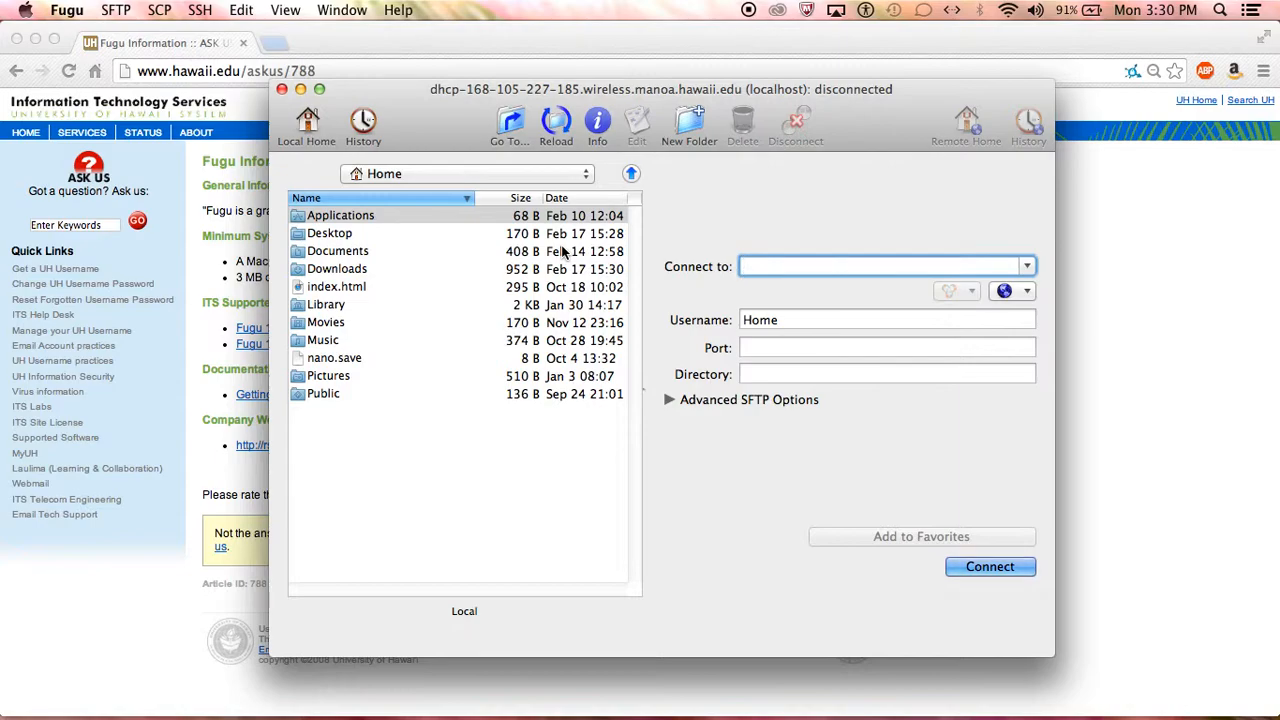
pyautogui.moveTo(572, 244)
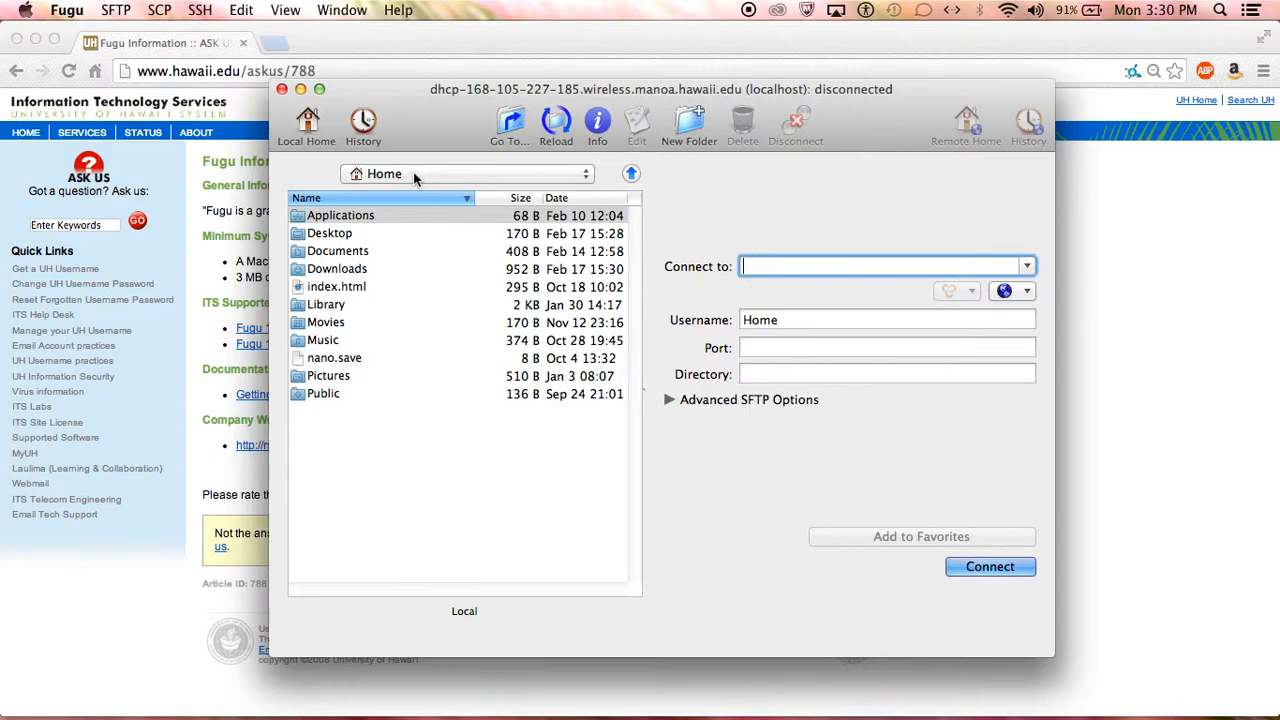
pyautogui.moveTo(612, 162)
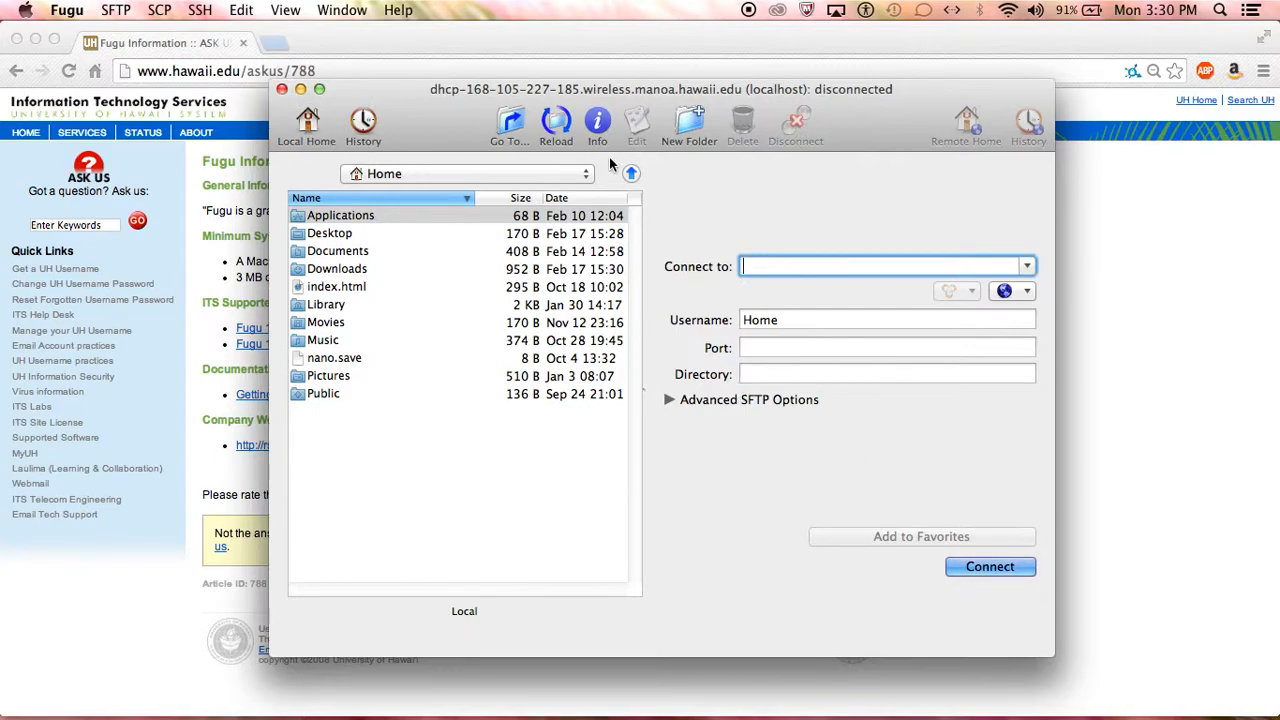
pyautogui.moveTo(616, 158)
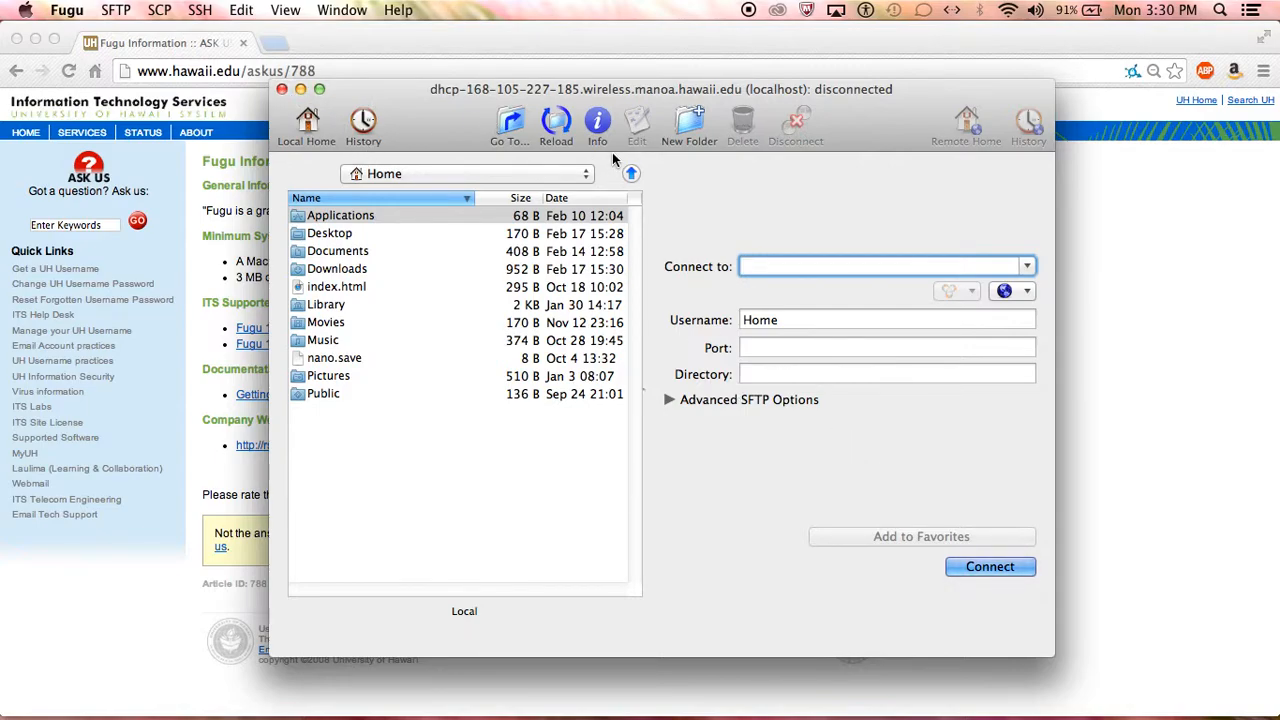